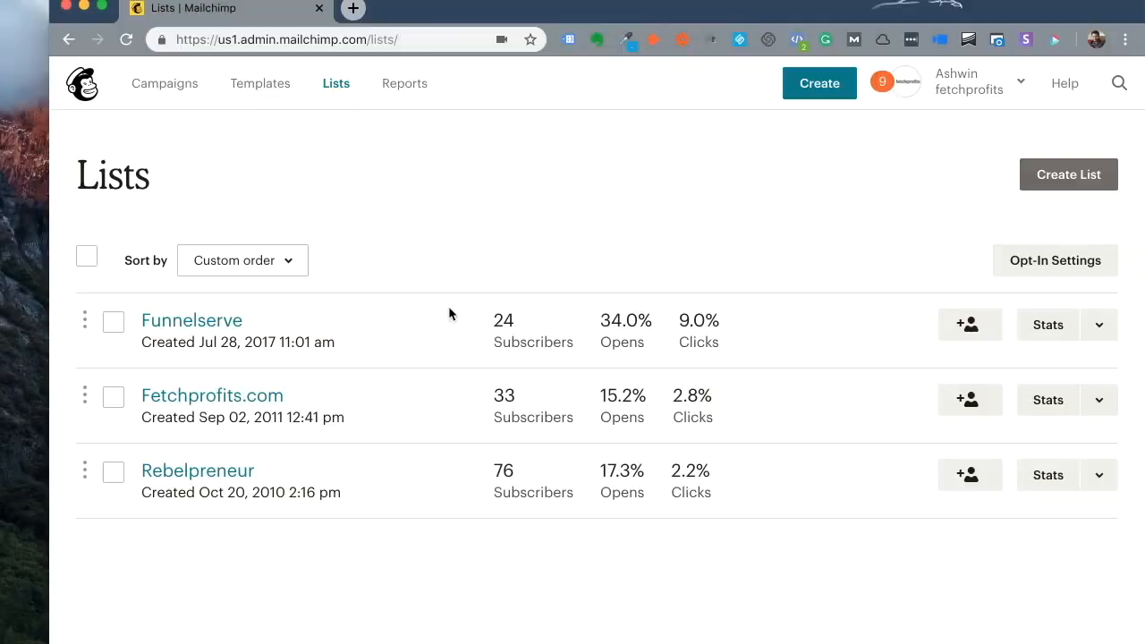
pyautogui.moveTo(335, 83)
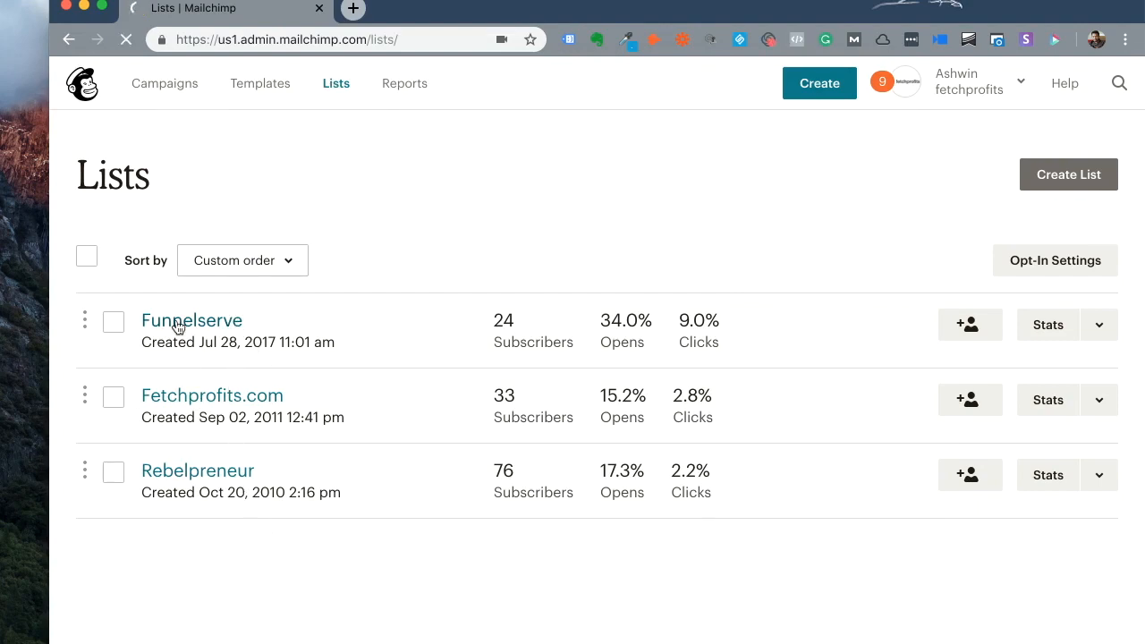
# Step: Open the Funnelserve list's contacts and begin a new segment
pyautogui.click(192, 320)
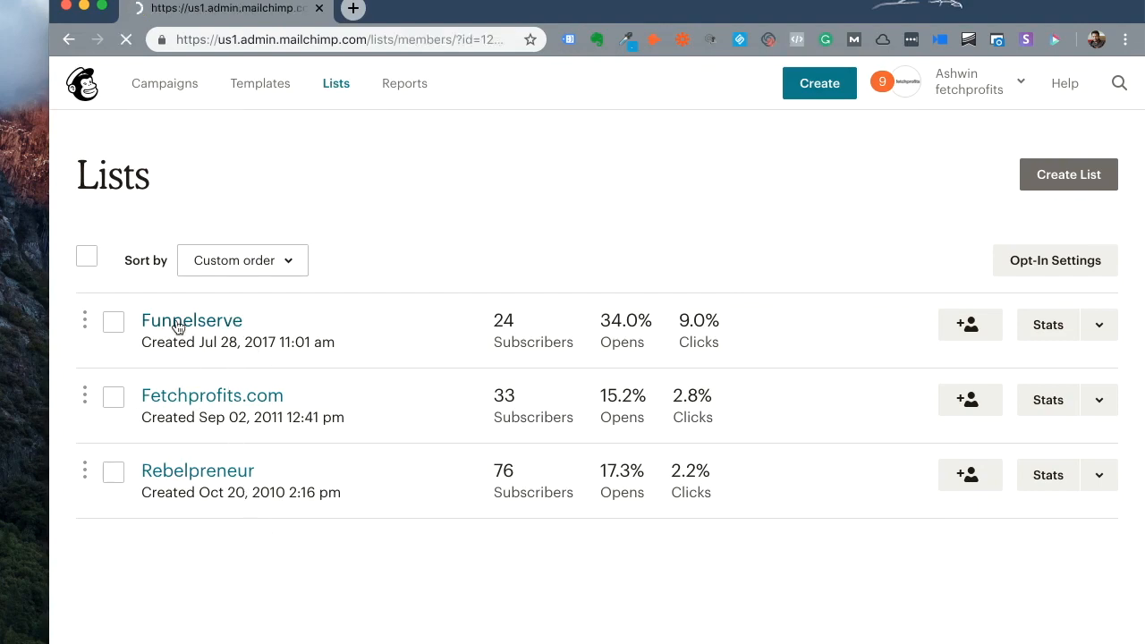
pyautogui.click(192, 321)
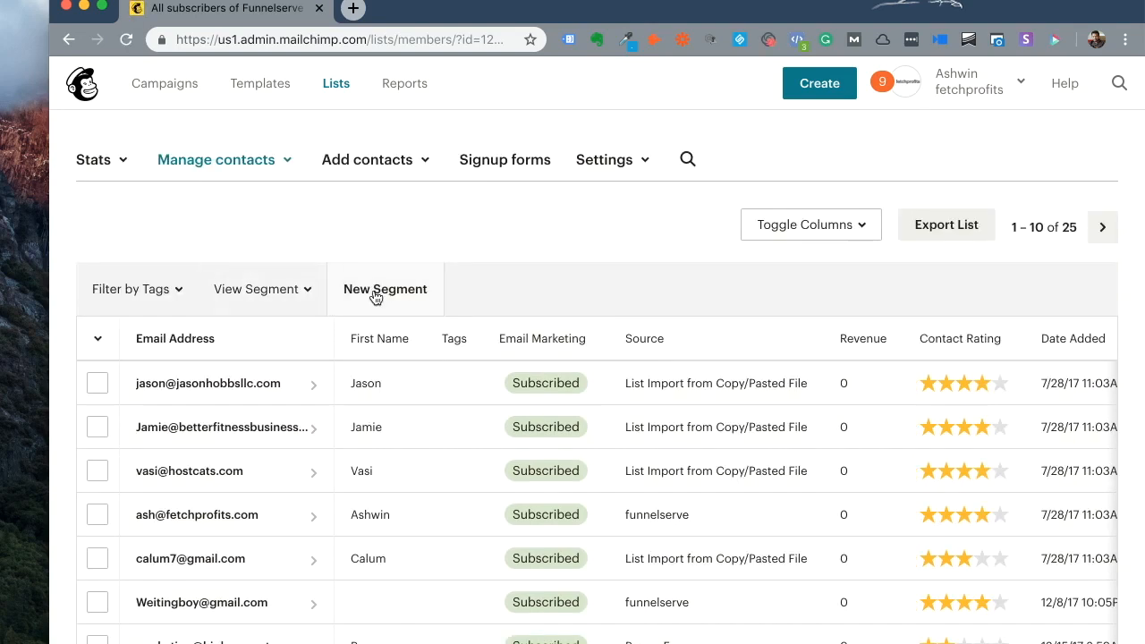
pyautogui.click(386, 289)
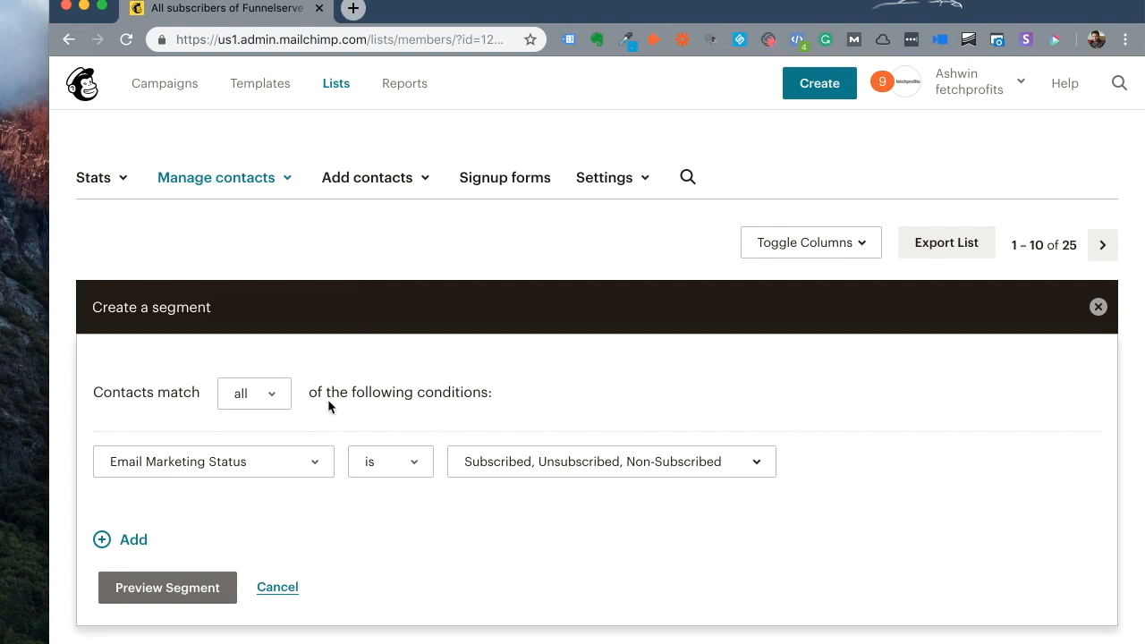
pyautogui.click(216, 177)
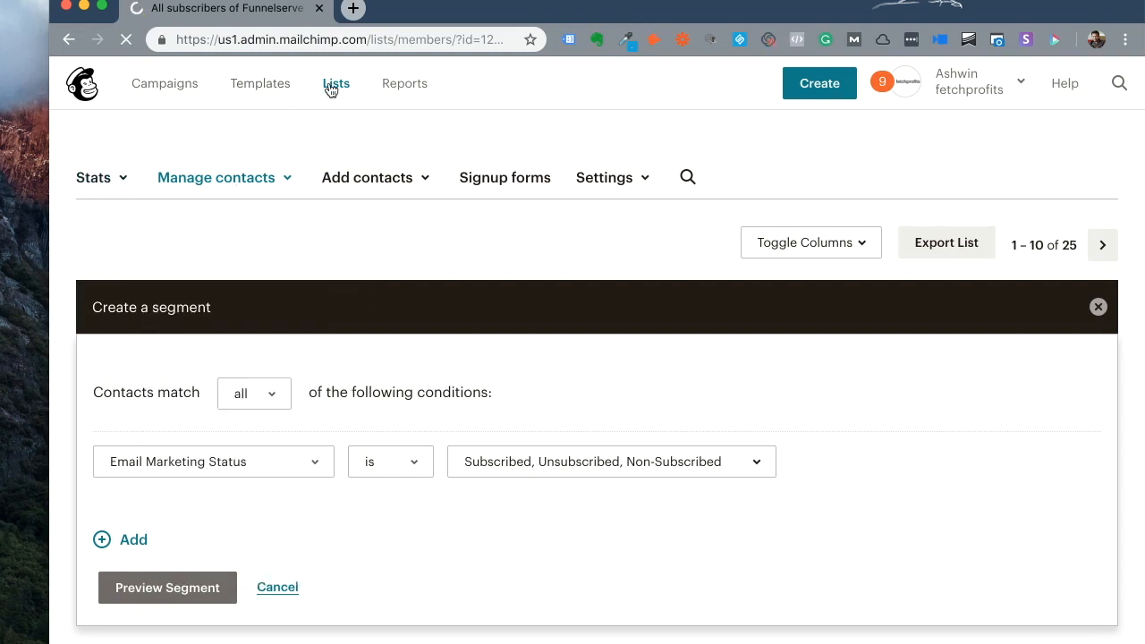
# Step: Return to the lists overview and reopen the Funnelserve contacts table
pyautogui.click(336, 83)
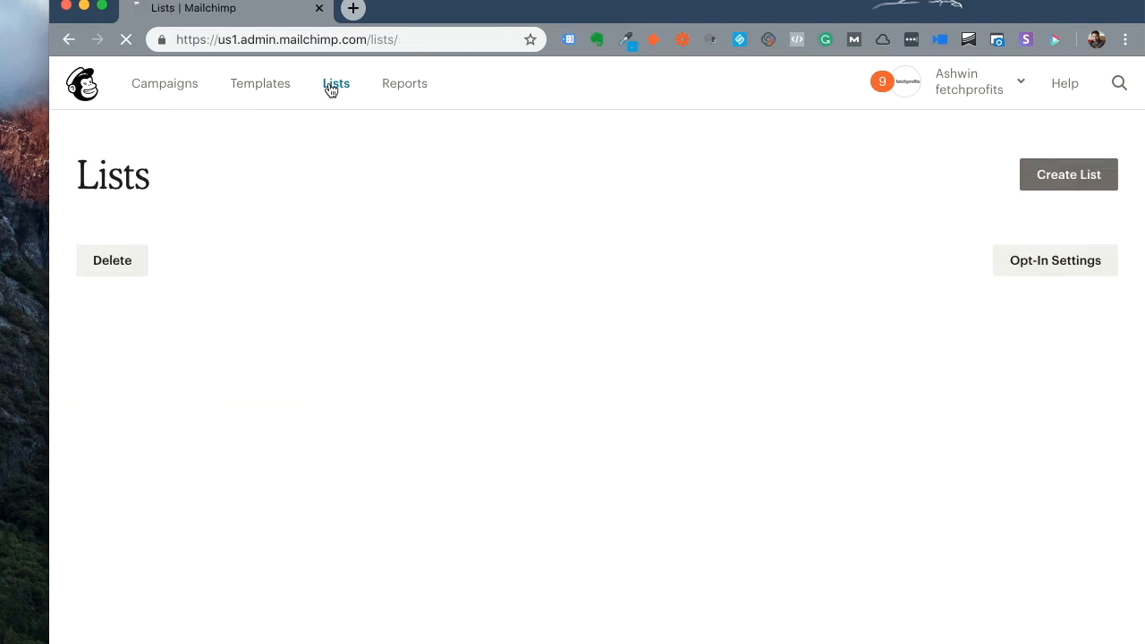
pyautogui.click(336, 83)
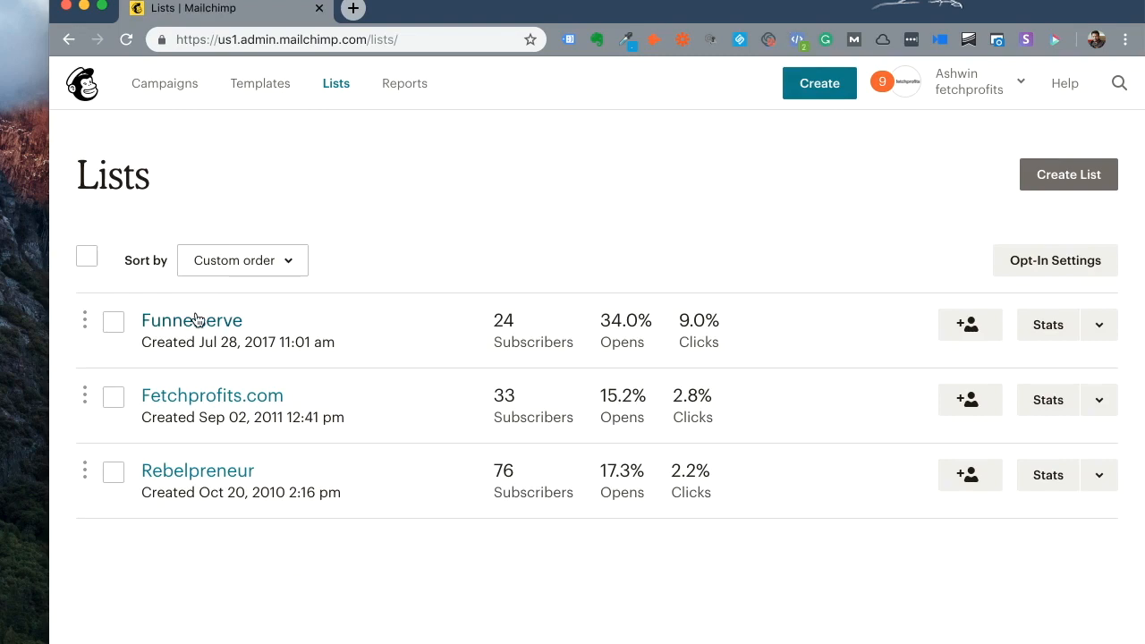
pyautogui.click(192, 320)
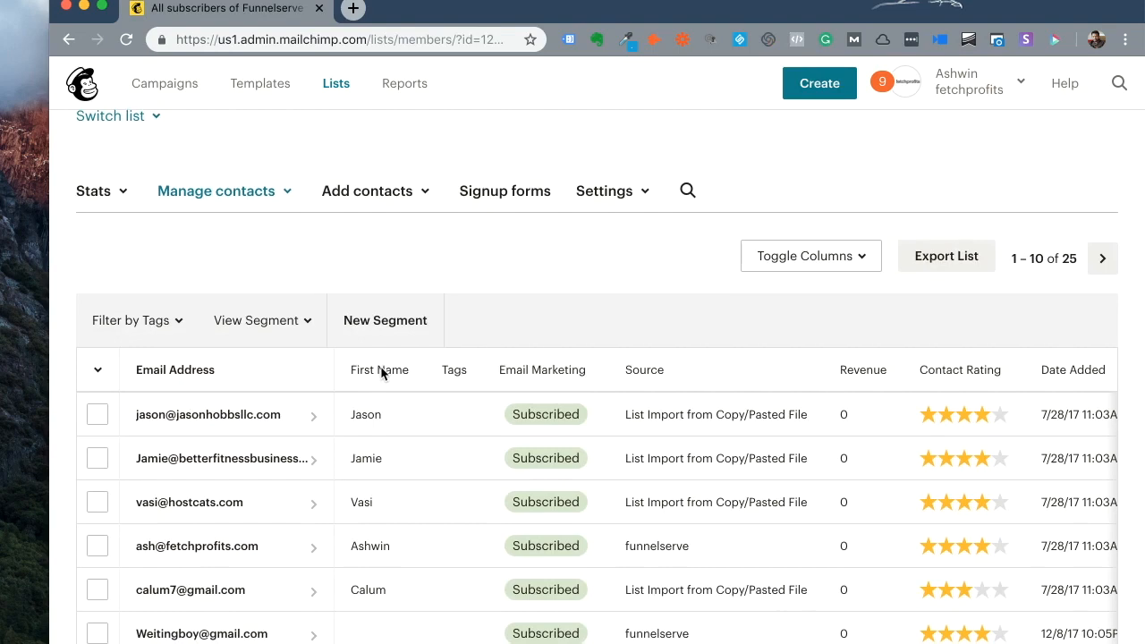
pyautogui.scroll(-3)
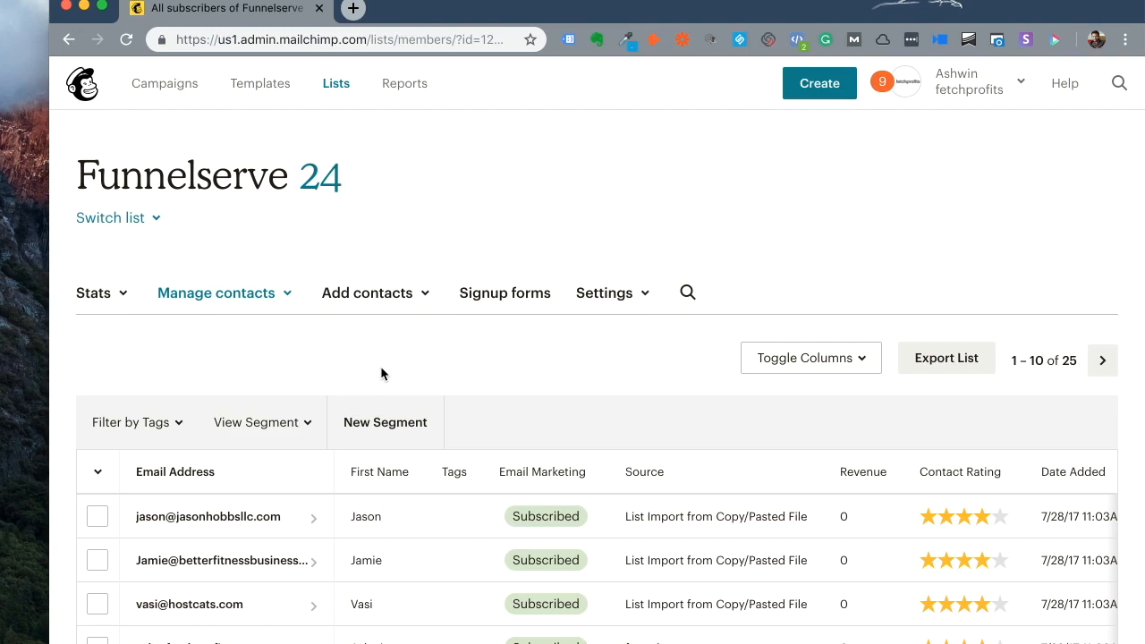
pyautogui.moveTo(479, 364)
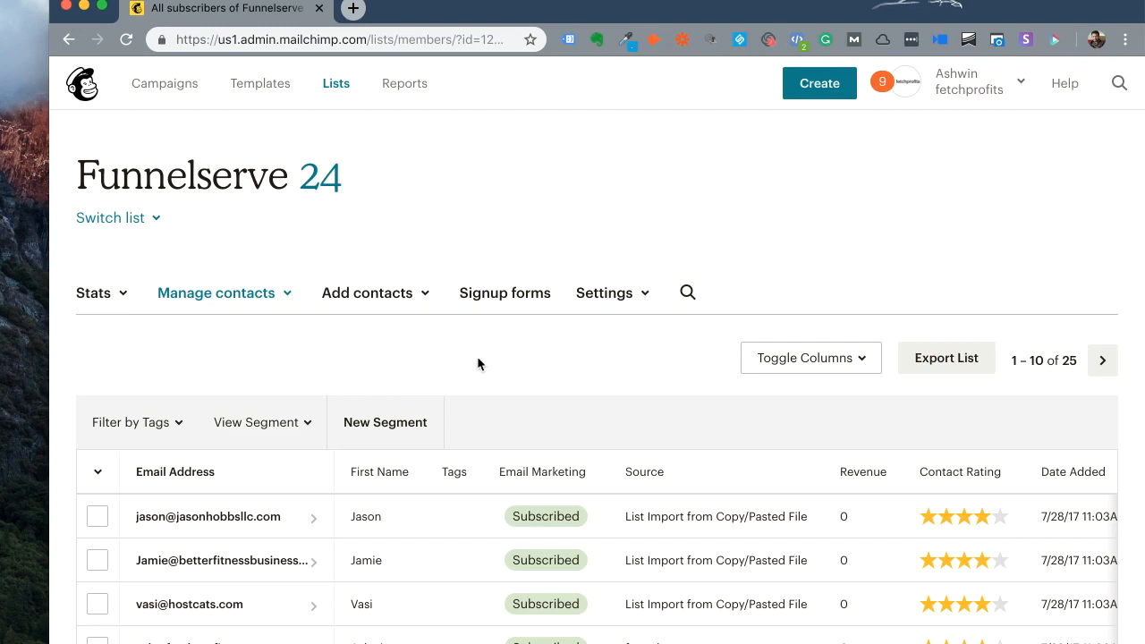
pyautogui.moveTo(450, 358)
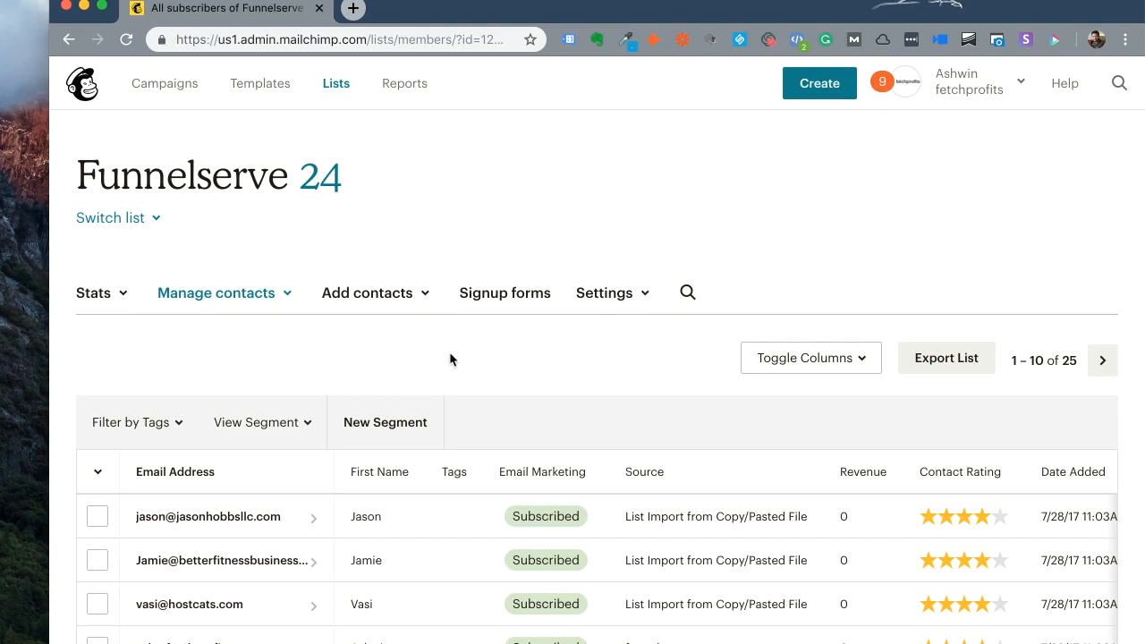
# Step: Build a segment condition matching contacts whose total orders is 1, and preview the results
pyautogui.click(384, 422)
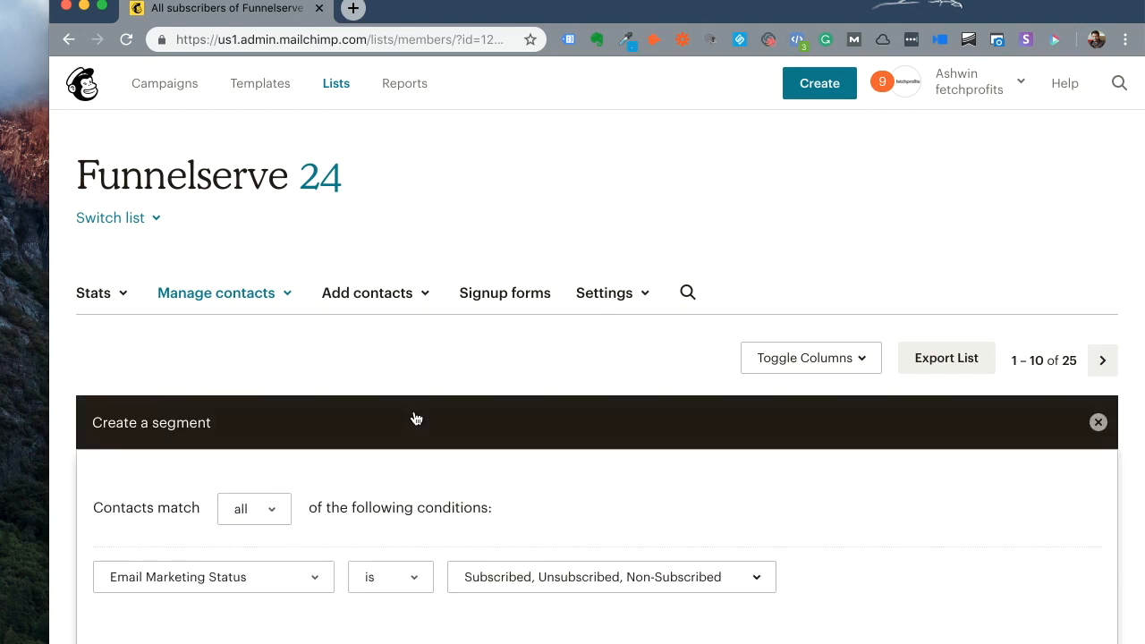
pyautogui.scroll(-3)
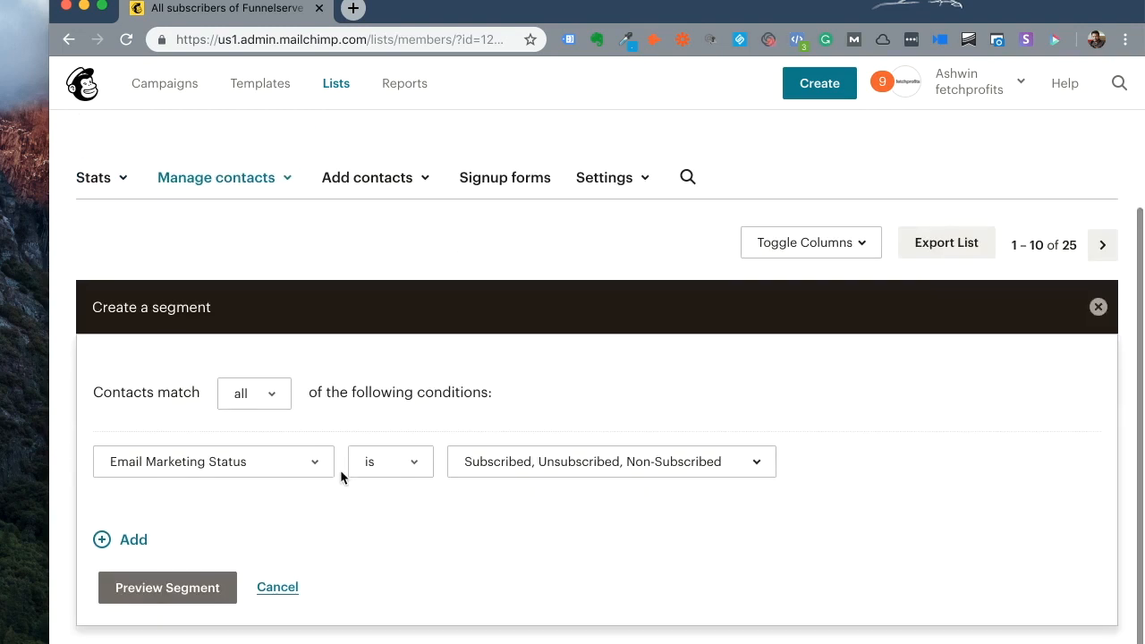
pyautogui.moveTo(286, 432)
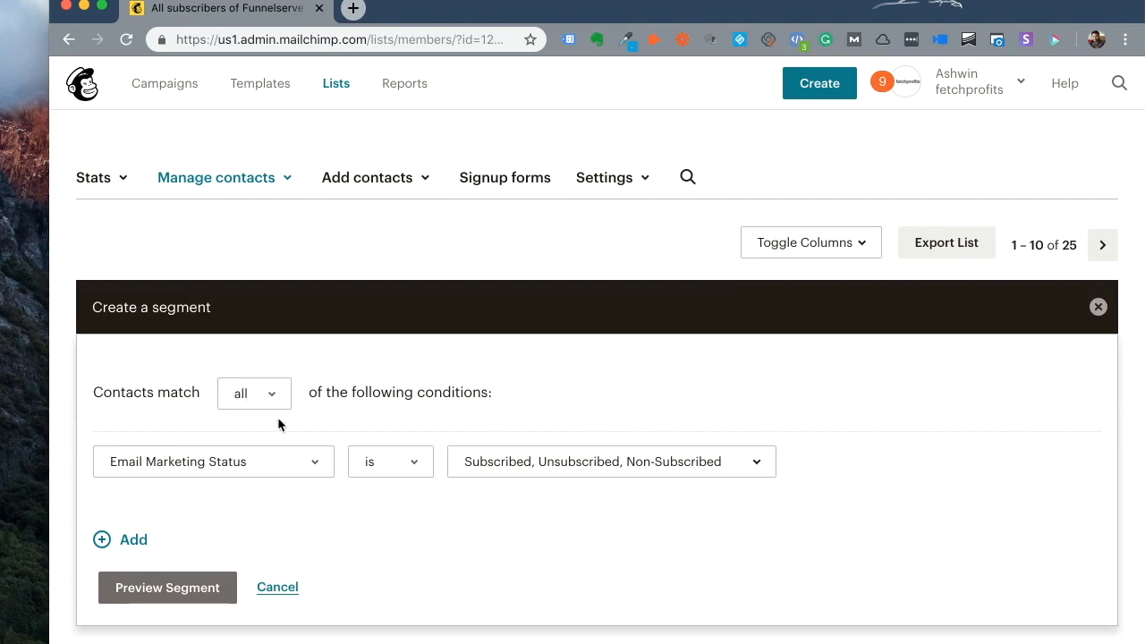
pyautogui.click(212, 461)
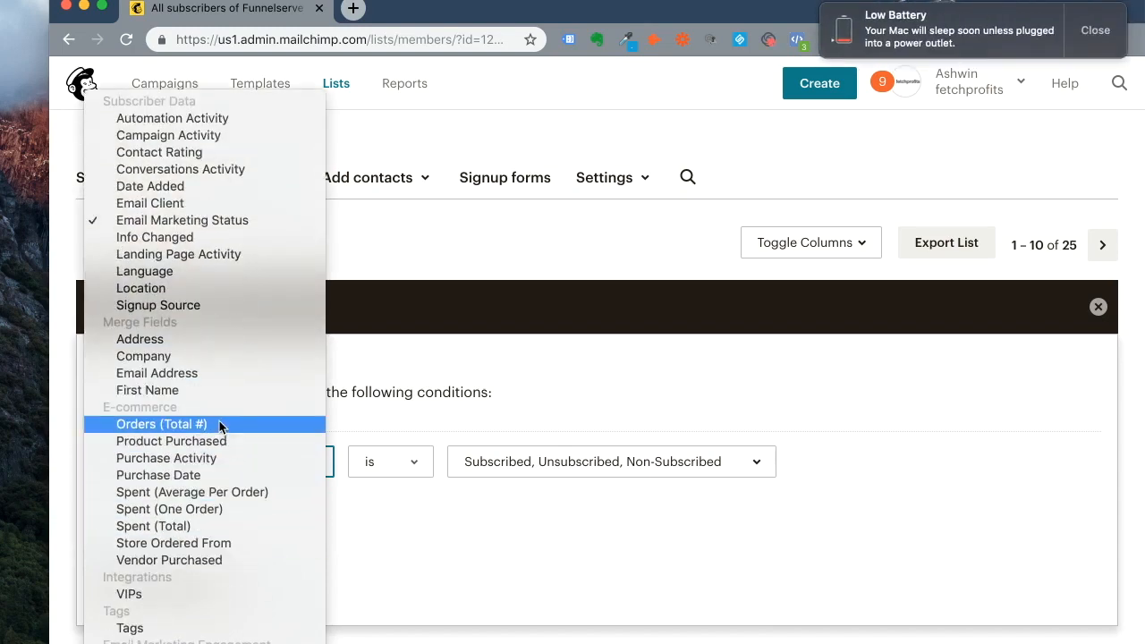
pyautogui.click(160, 423)
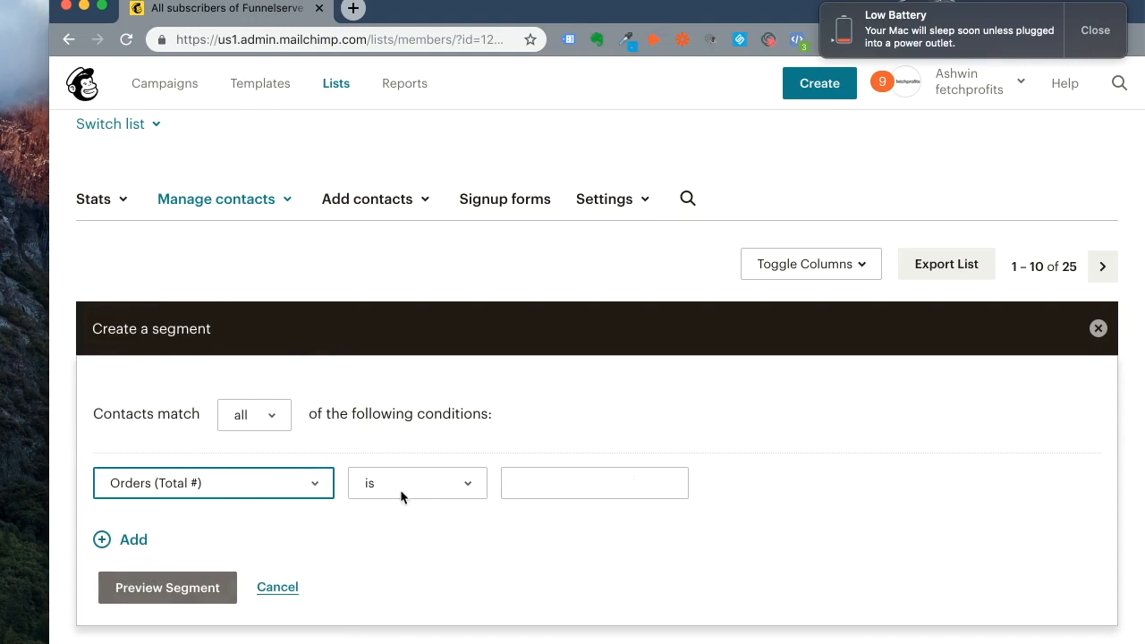
pyautogui.click(594, 482)
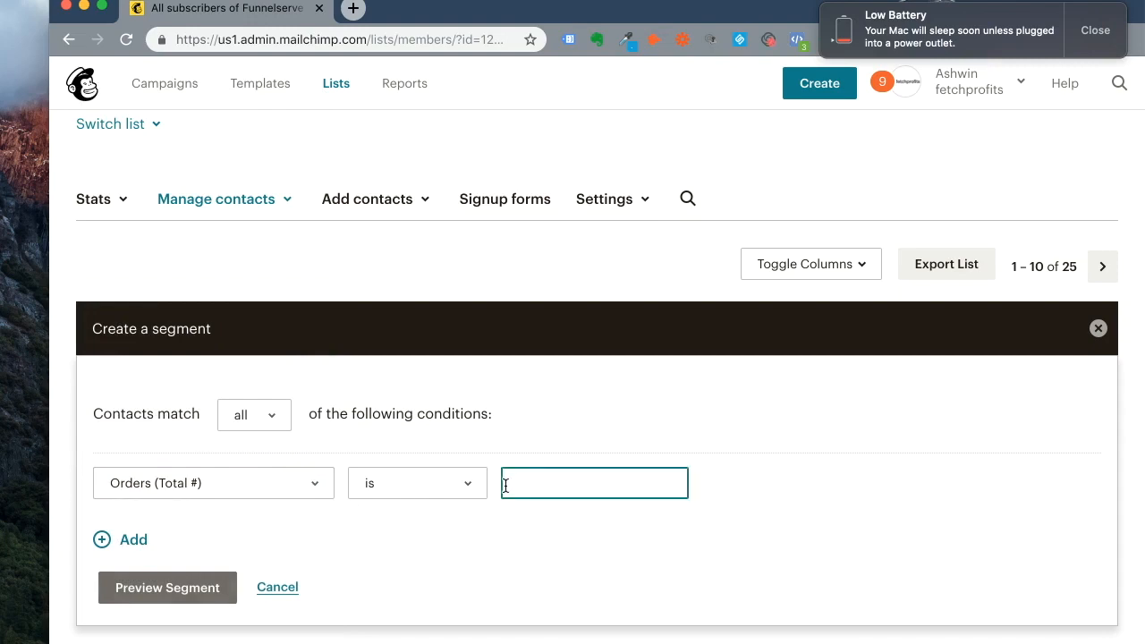
pyautogui.click(167, 588)
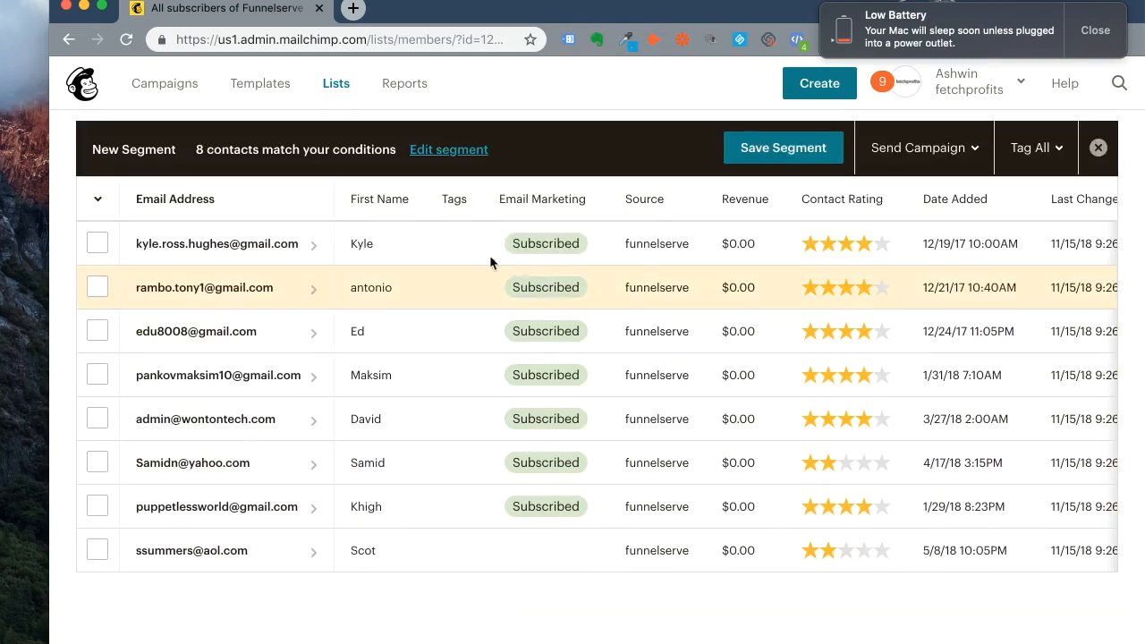
pyautogui.moveTo(787, 282)
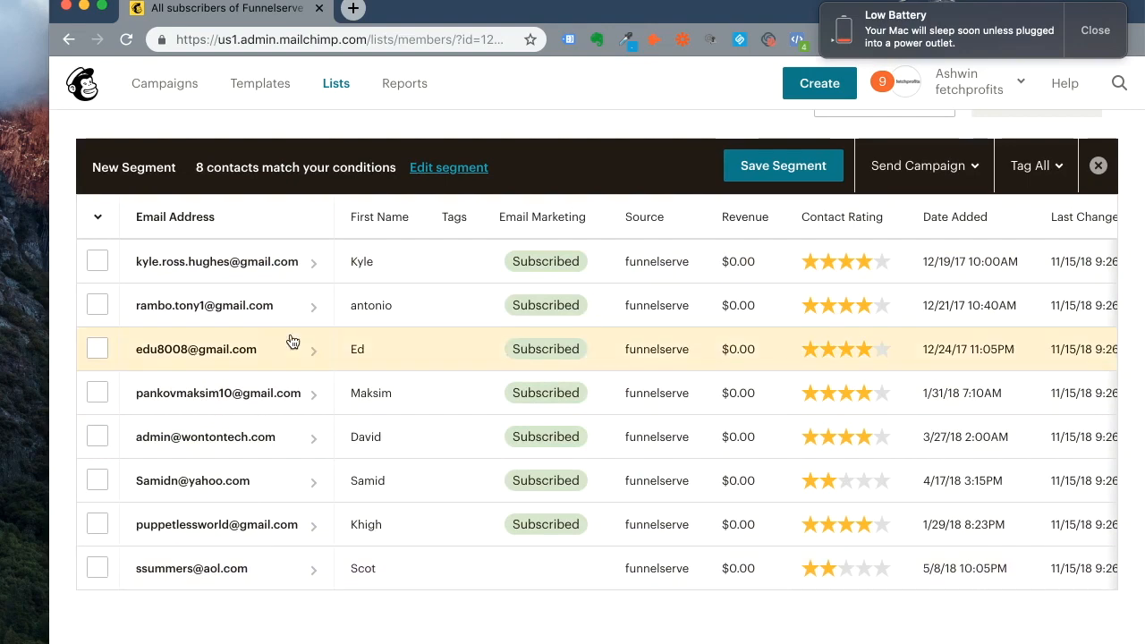
# Step: Save the eight matching contacts as a segment named 'Customers'
pyautogui.click(782, 165)
pyautogui.write('Customers')
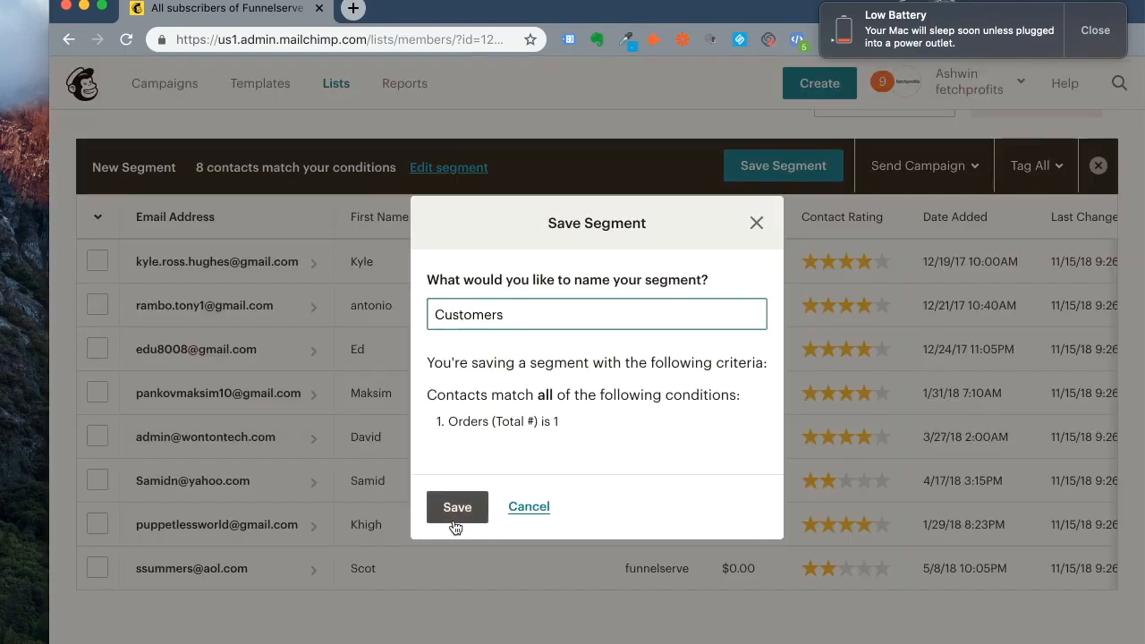
pyautogui.click(457, 506)
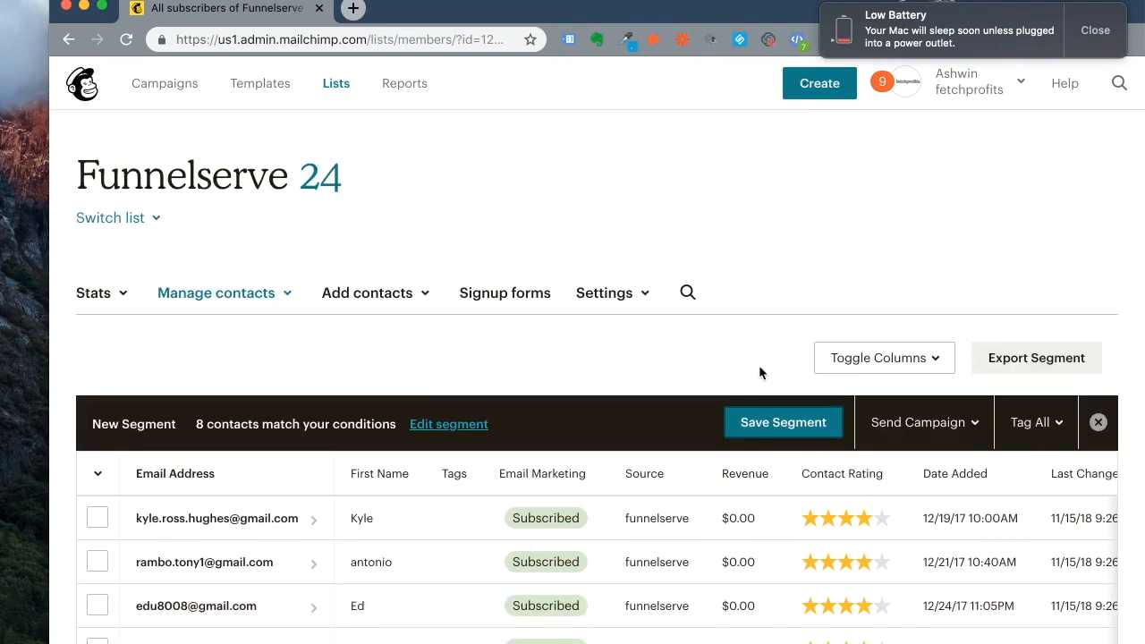
pyautogui.click(217, 293)
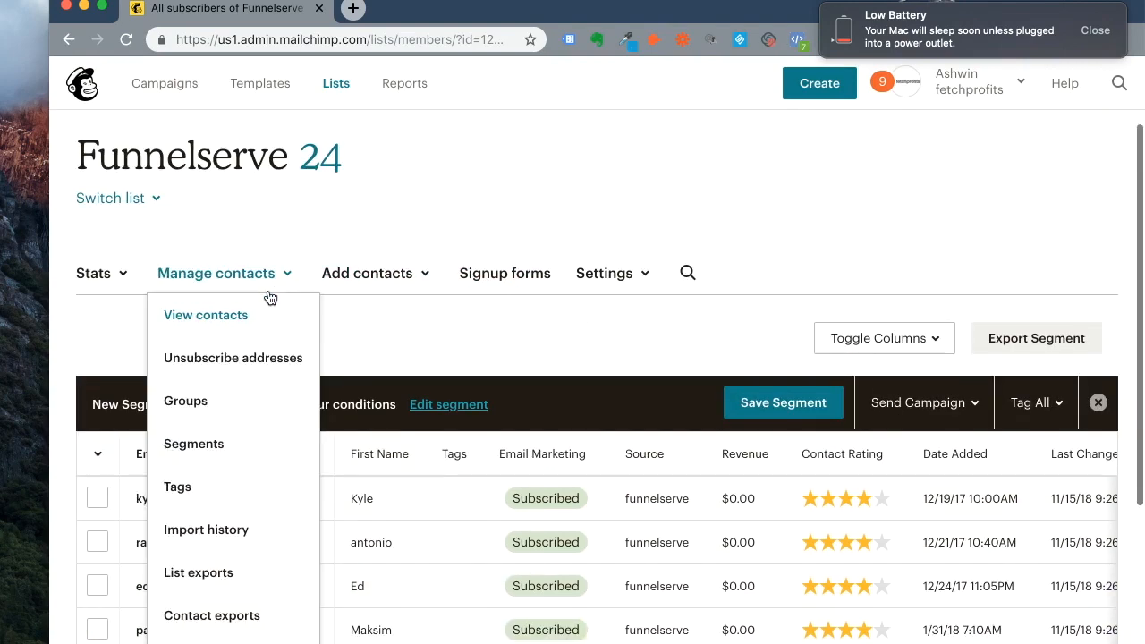
# Step: Create the tag 'Free Download Customers' on the Funnelserve list
pyautogui.click(204, 314)
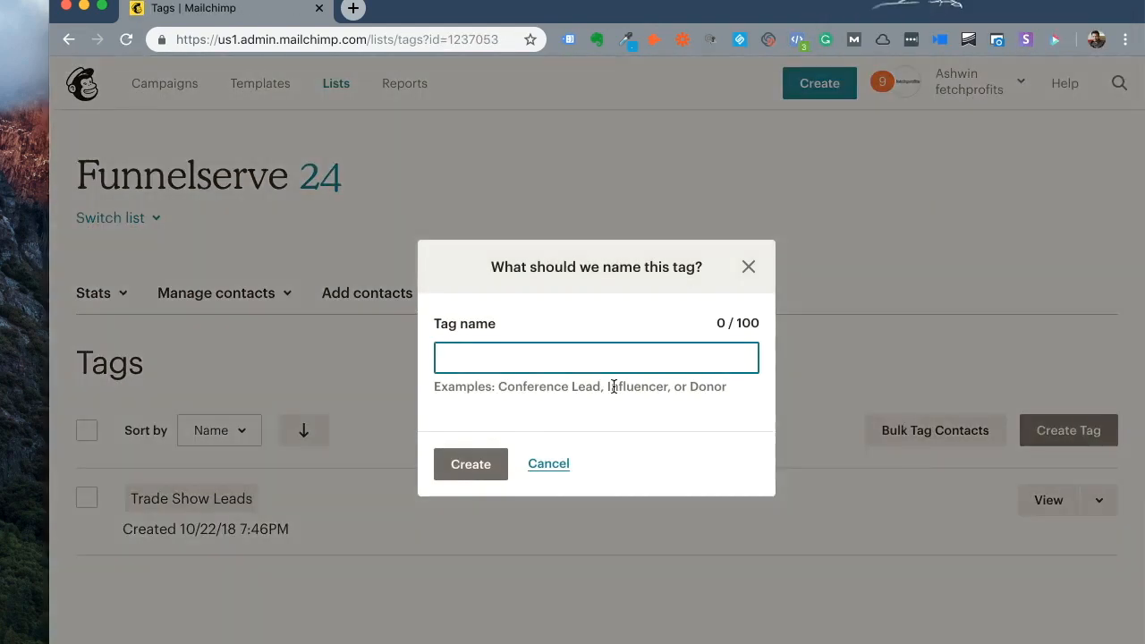
pyautogui.write('Free Download Customers')
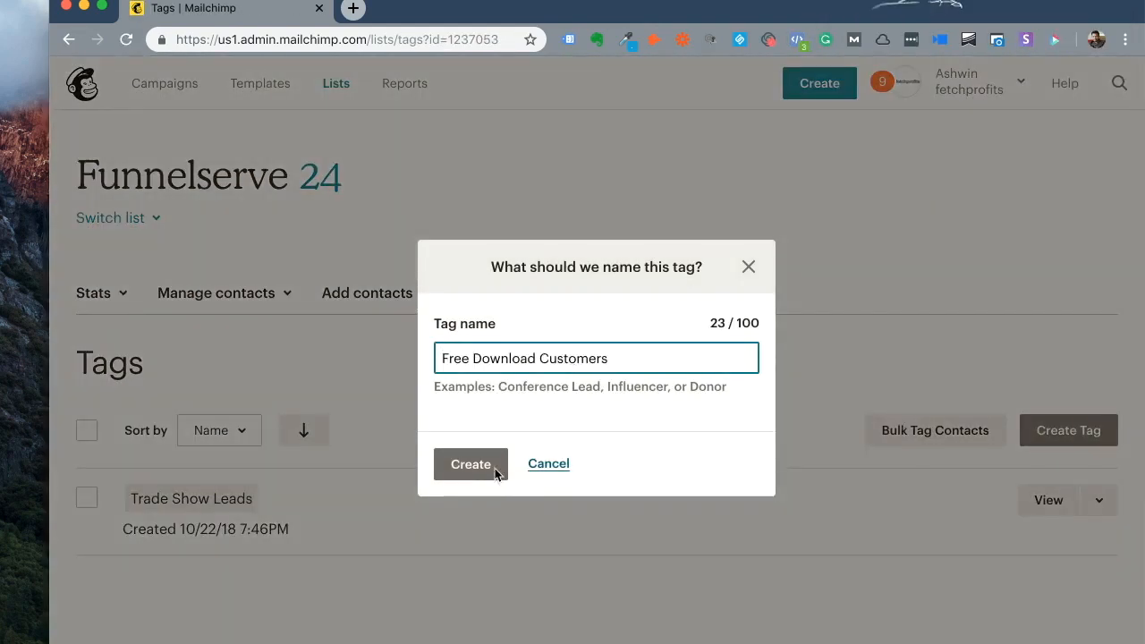
pyautogui.click(470, 464)
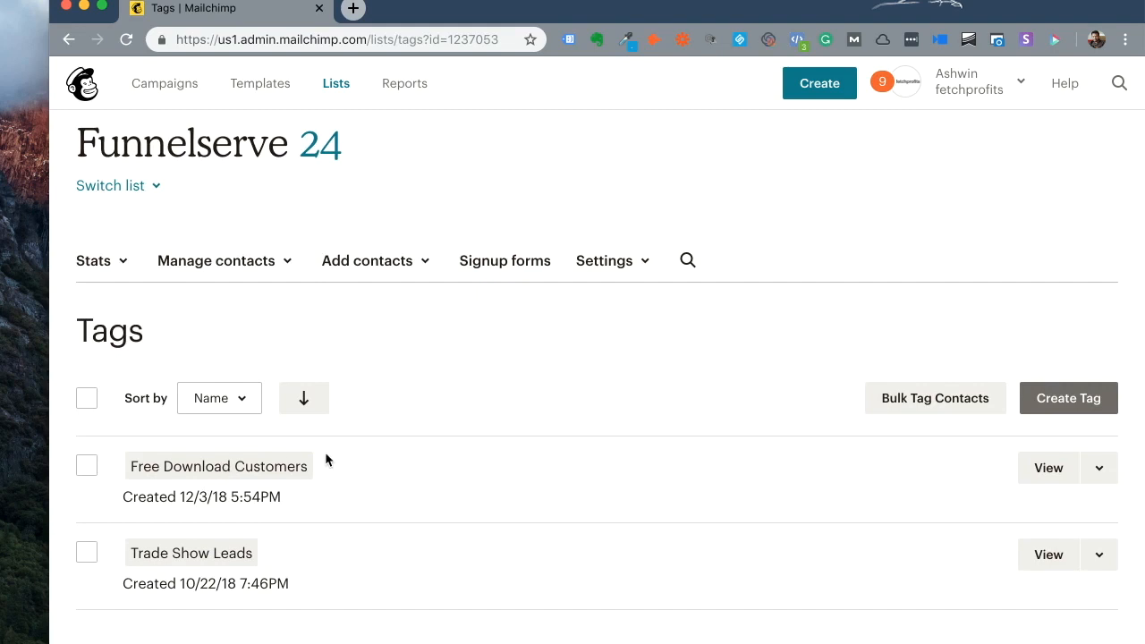
pyautogui.click(216, 260)
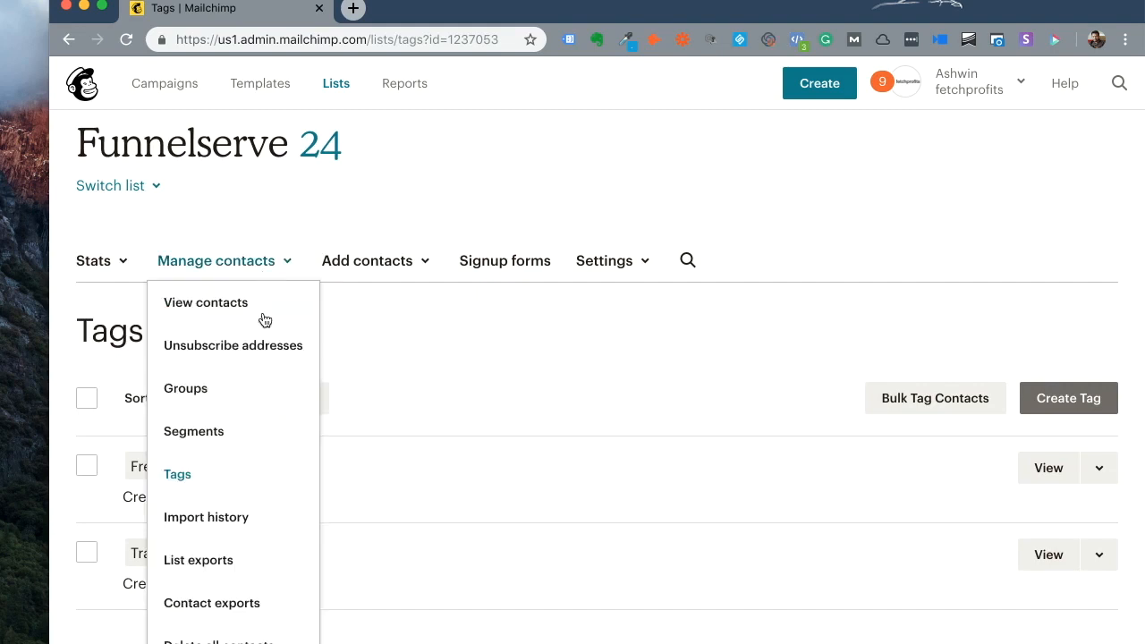
# Step: Open the saved Customers segment to list its 8 Funnelserve contacts
pyautogui.click(194, 431)
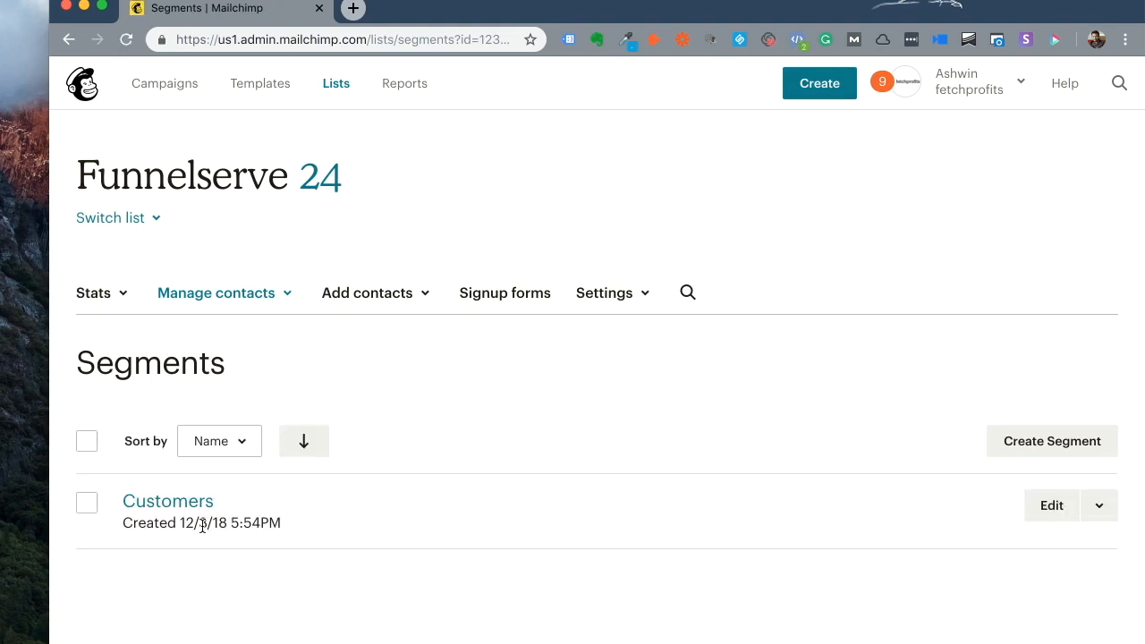
pyautogui.click(167, 501)
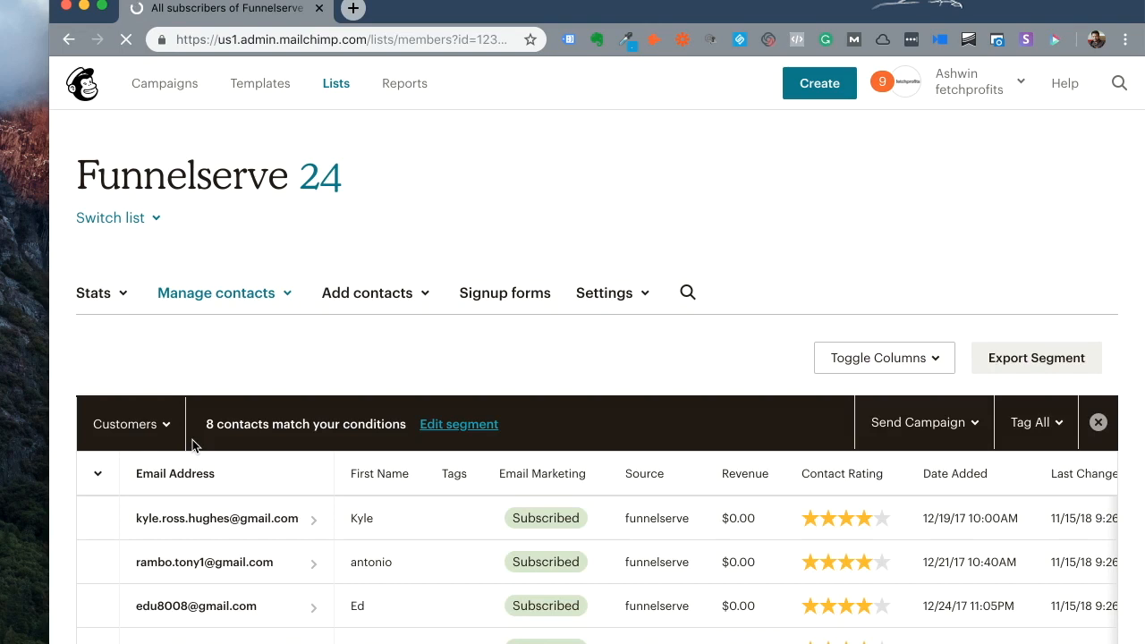
pyautogui.scroll(-3)
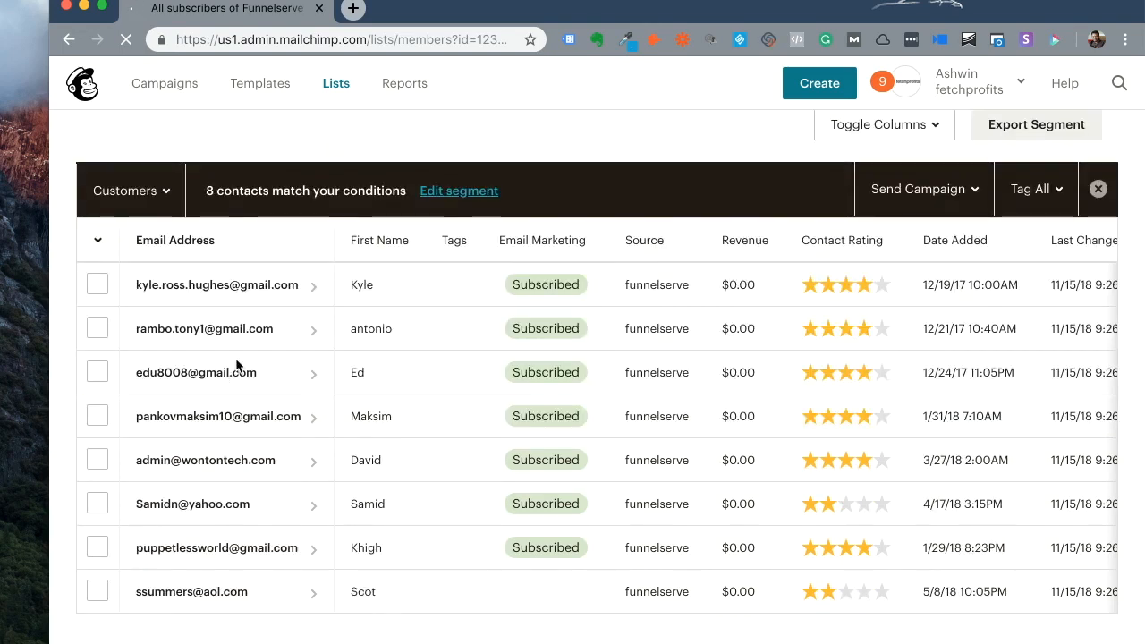
pyautogui.click(97, 240)
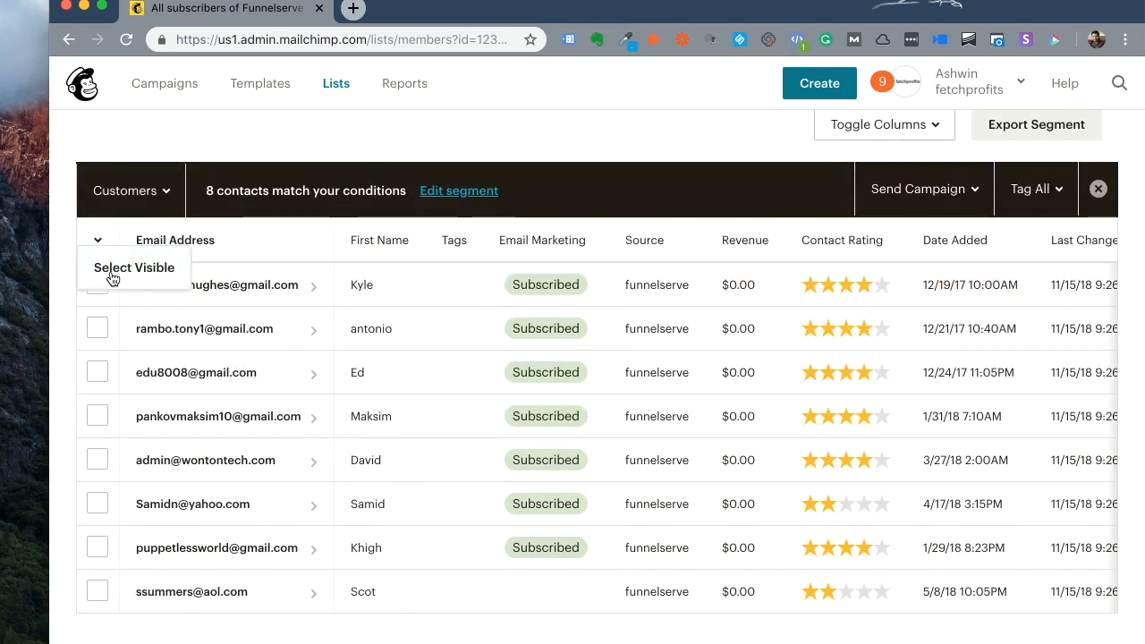
# Step: Select all visible segment contacts and tag them 'Free Download Customers'
pyautogui.click(134, 267)
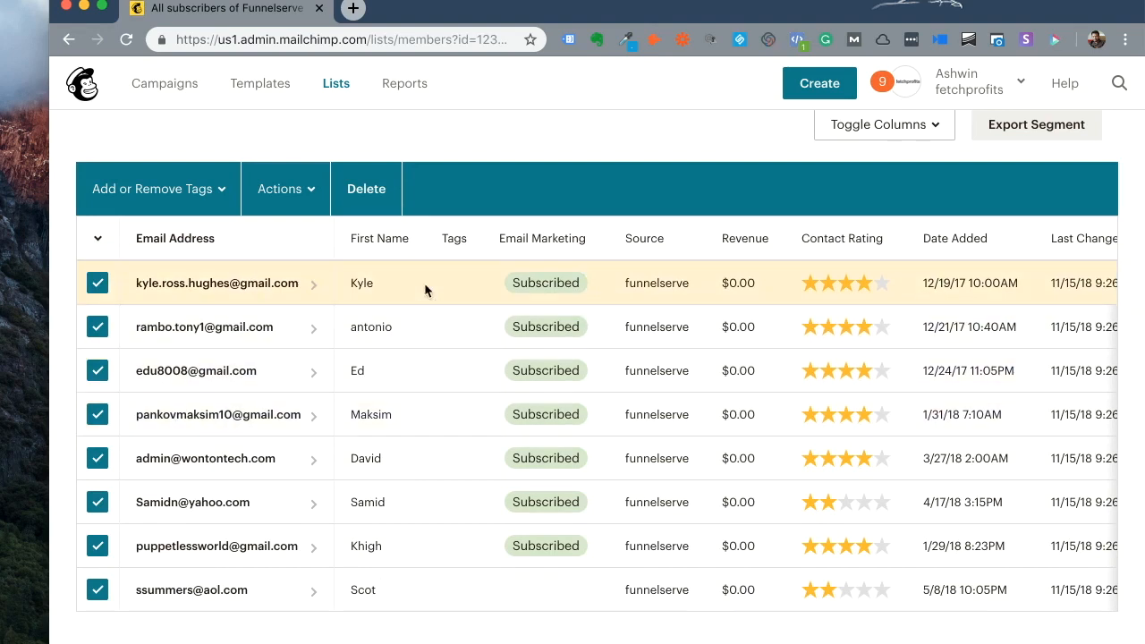
pyautogui.click(152, 188)
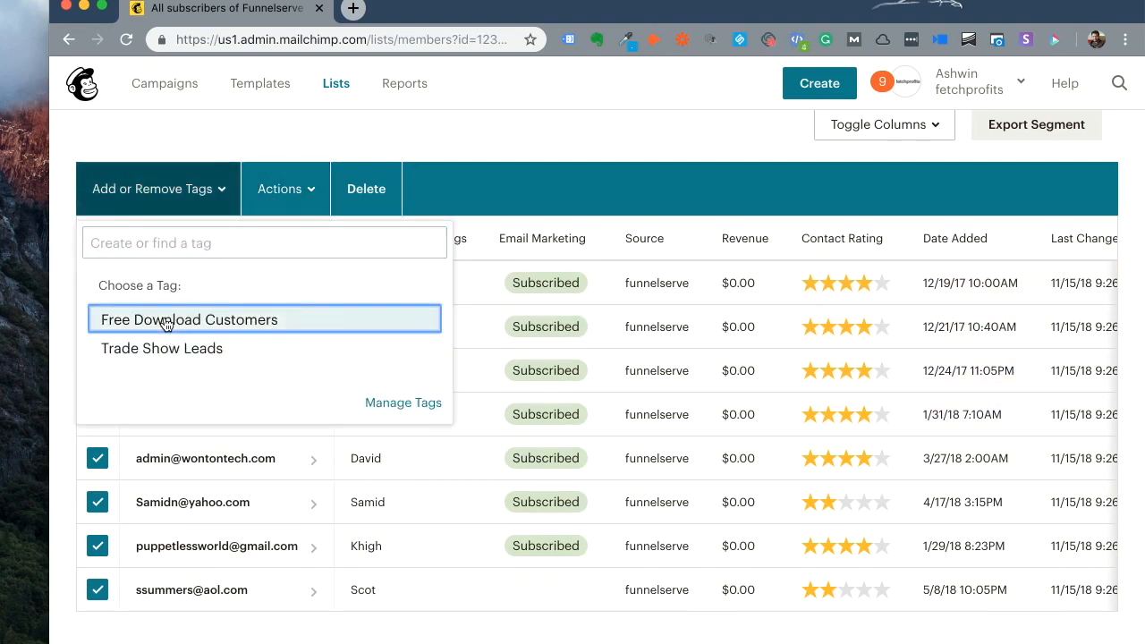
pyautogui.click(189, 319)
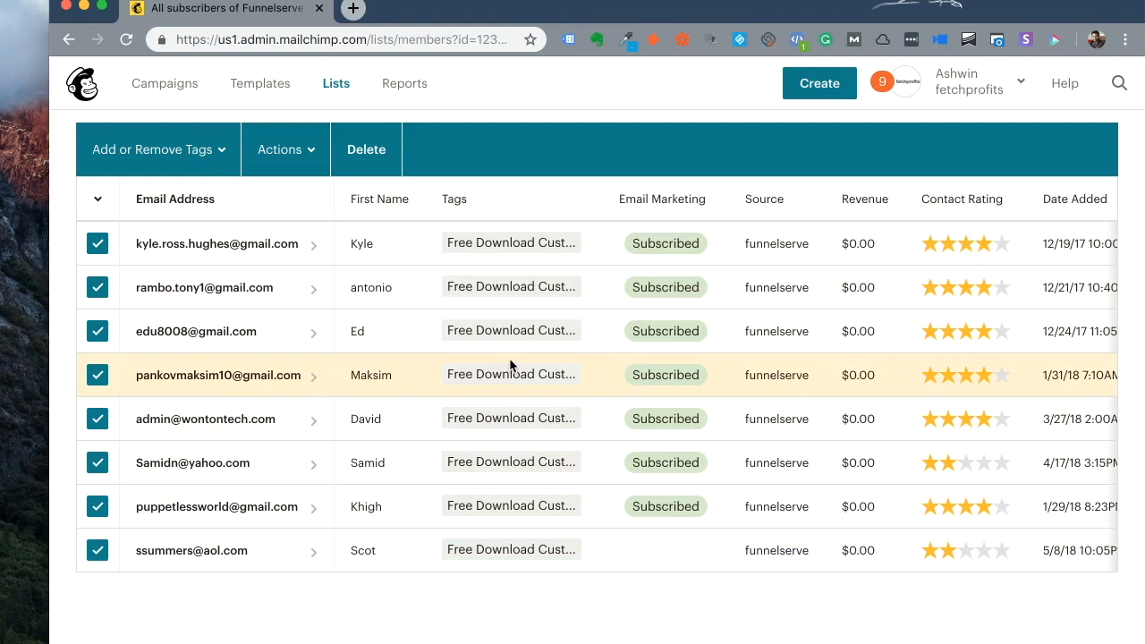
pyautogui.moveTo(299, 303)
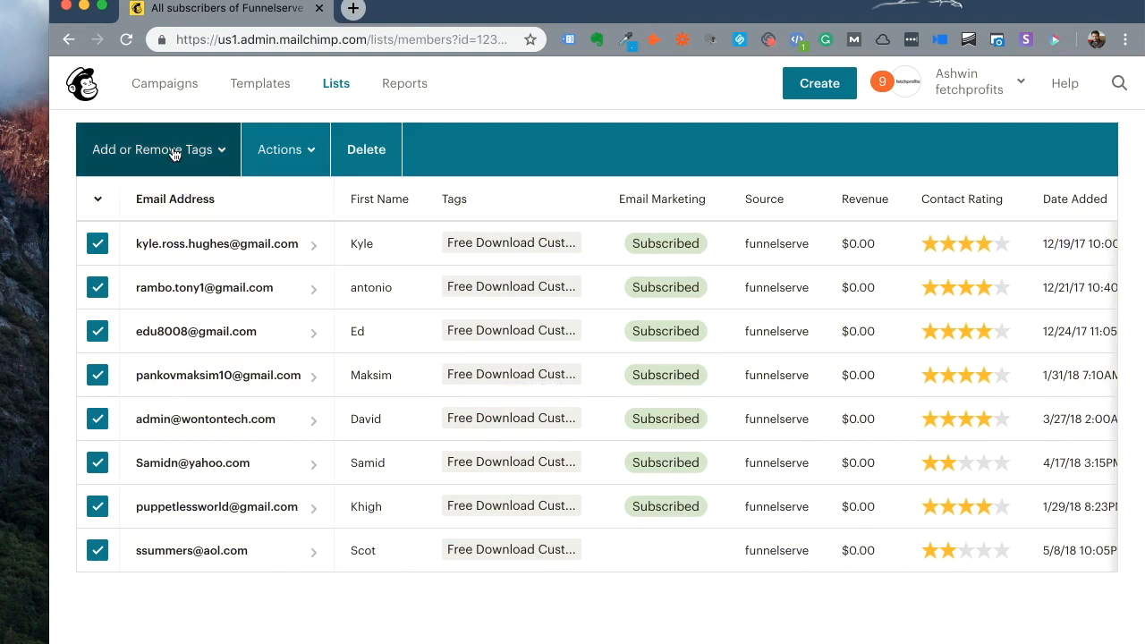
# Step: Add the 'Trade Show Leads' tag to the same selected contacts
pyautogui.click(159, 149)
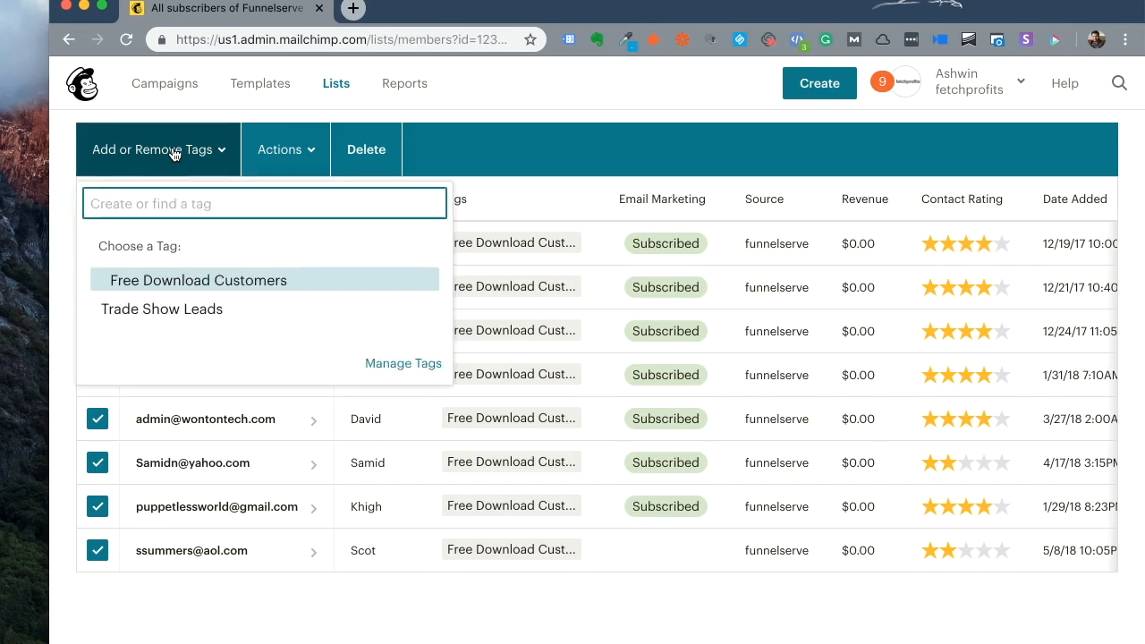
pyautogui.click(197, 280)
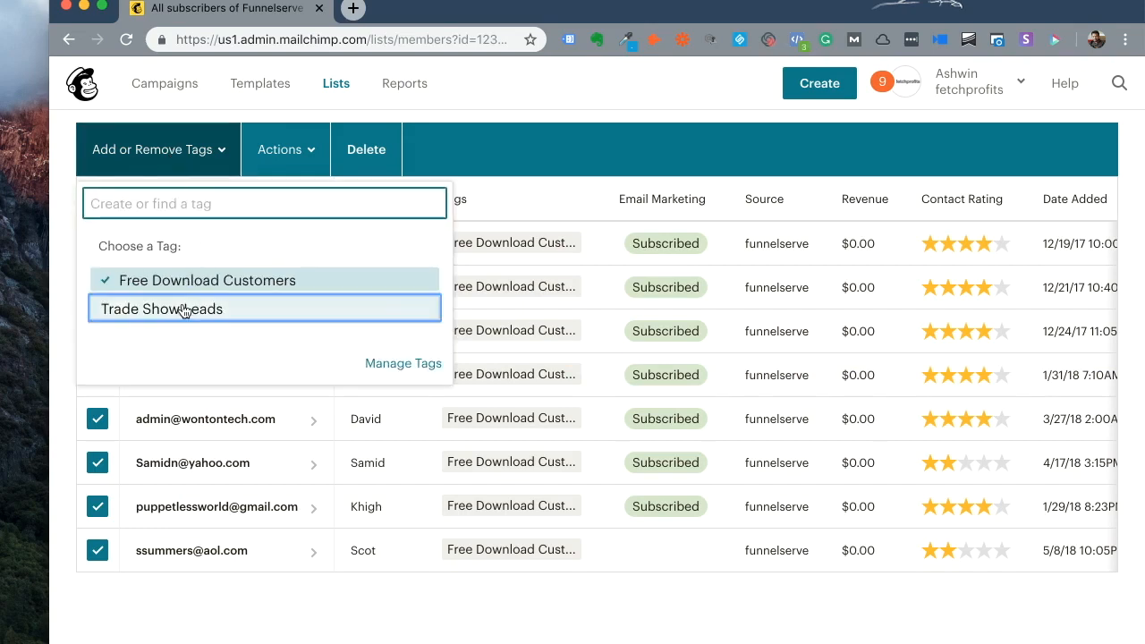
pyautogui.click(162, 309)
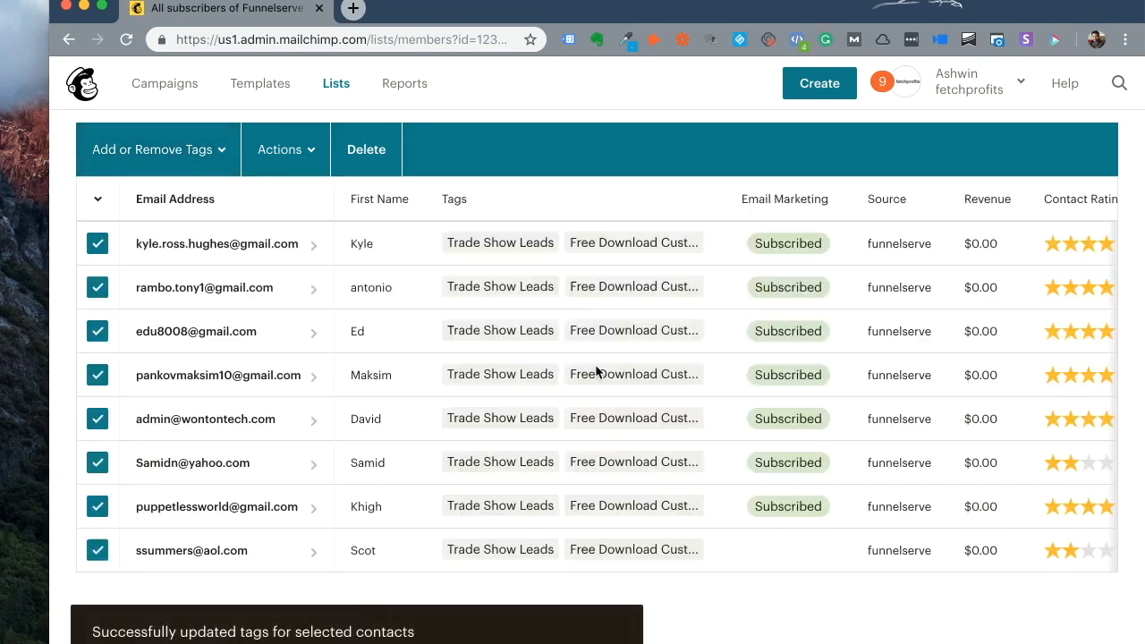